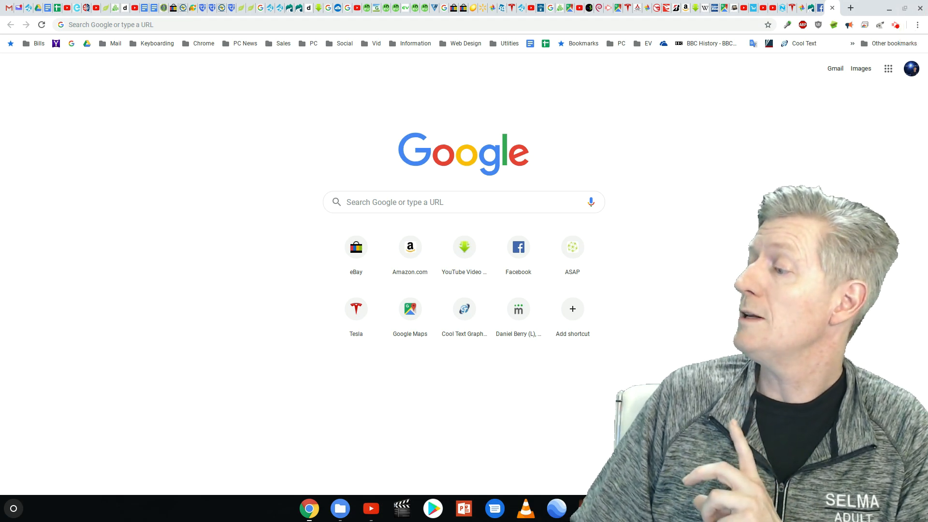
# Open the Chrome menu from the three-dot button at the top right
pyautogui.click(917, 24)
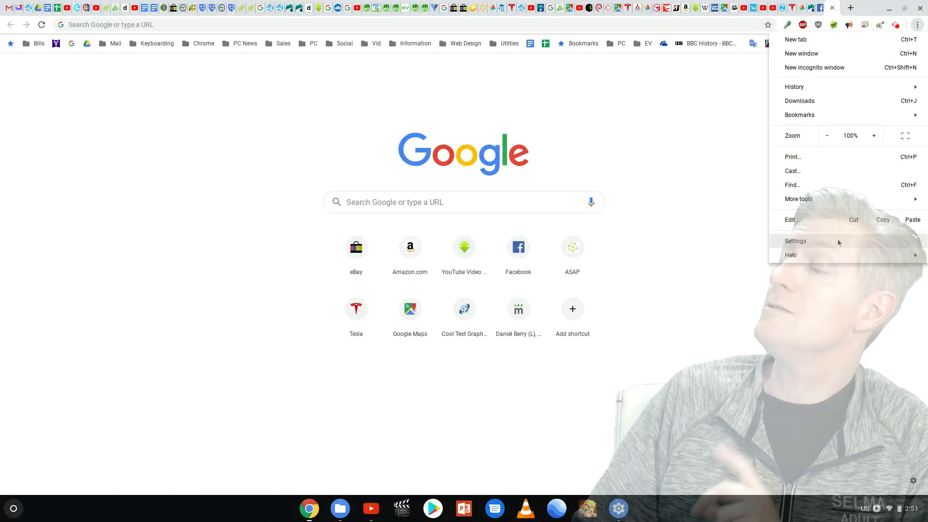
# Choose Settings from the Chrome menu to launch the ChromeOS Settings window
pyautogui.click(795, 240)
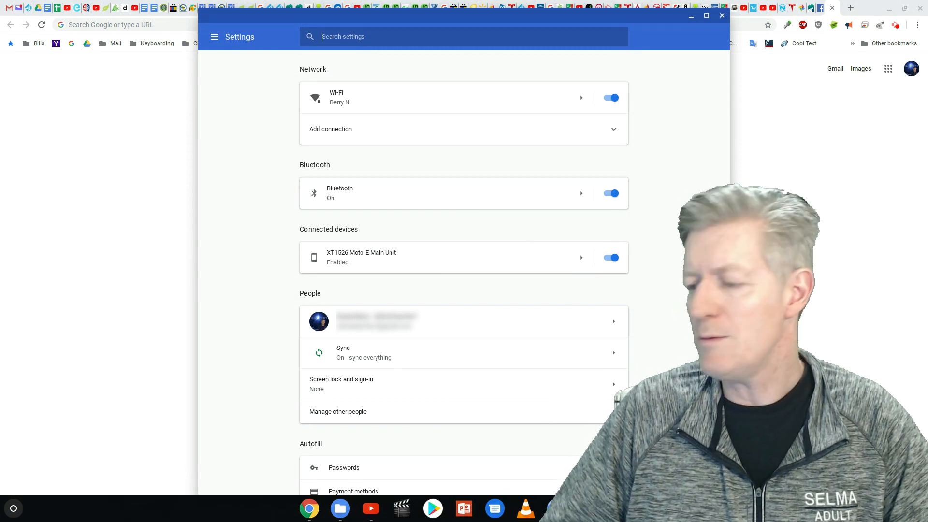
# Search settings for 'linu', then delete a letter from the term
pyautogui.write('linux')
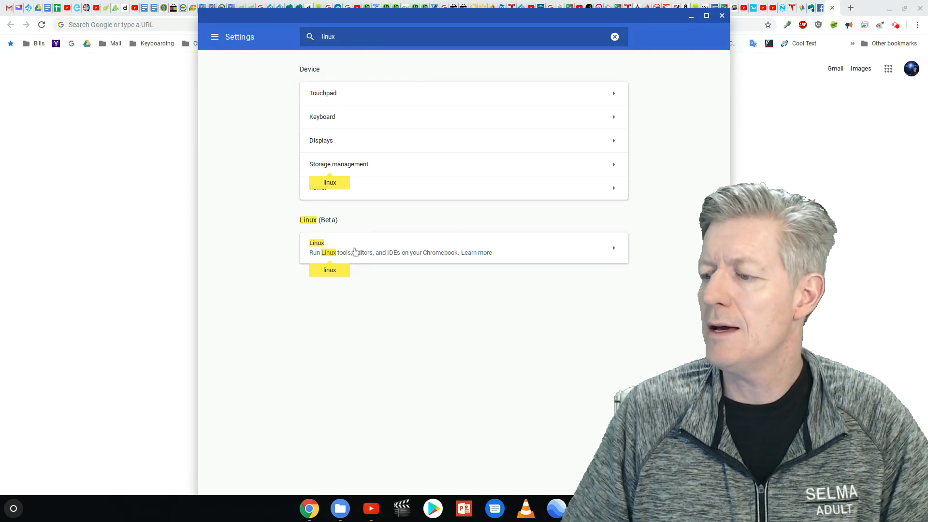
pyautogui.moveTo(373, 271)
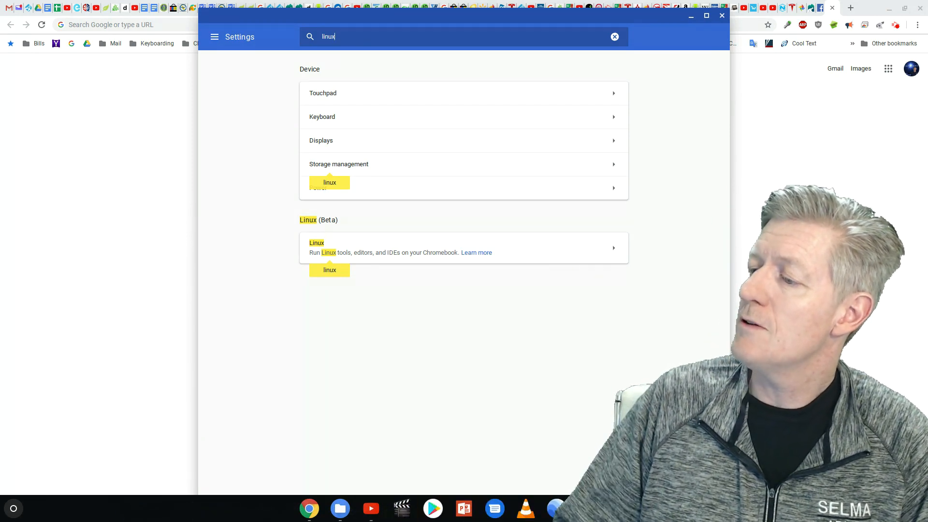
pyautogui.moveTo(368, 64)
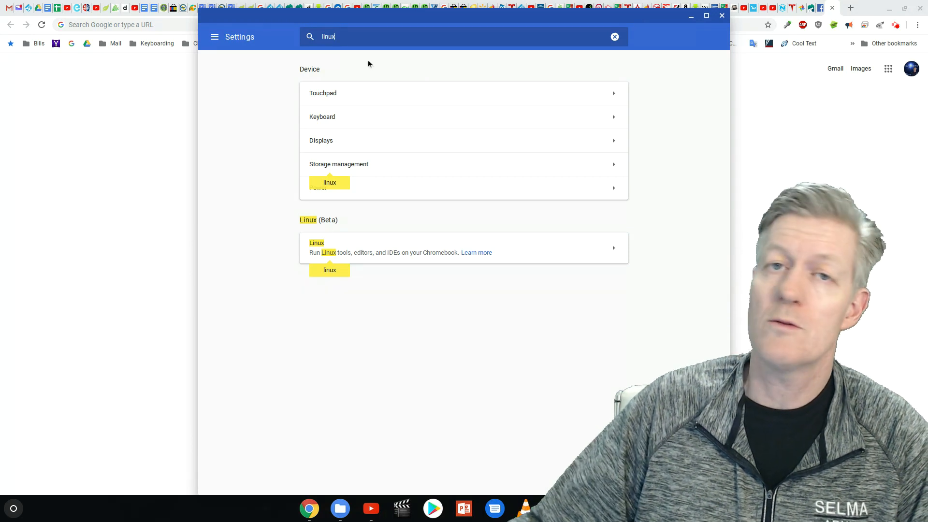
pyautogui.press('Backspace')
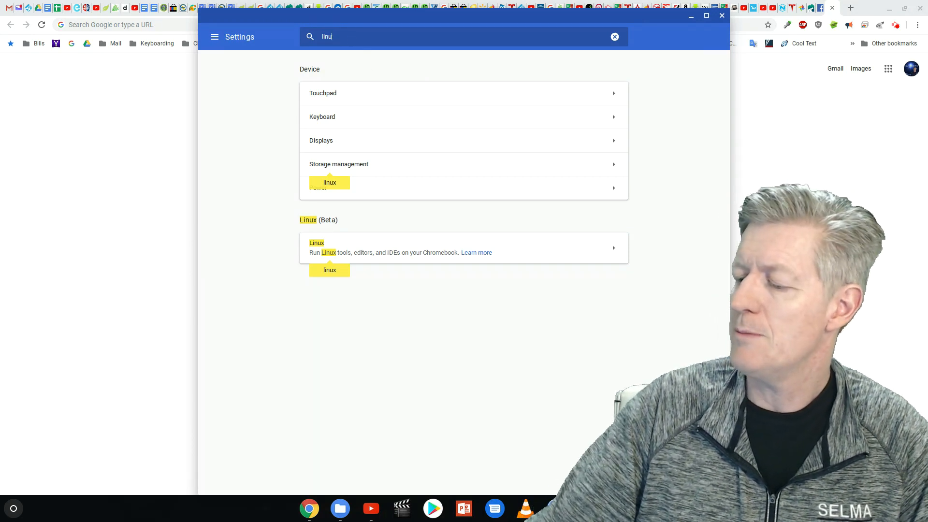
# Search settings for 'password' to reach the Passwords page with saved passwords
pyautogui.write('password')
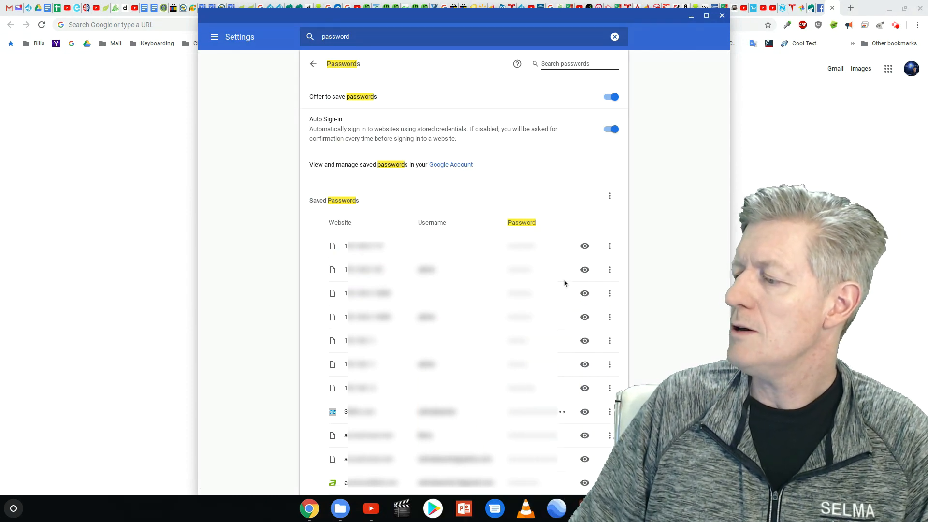
pyautogui.scroll(-3)
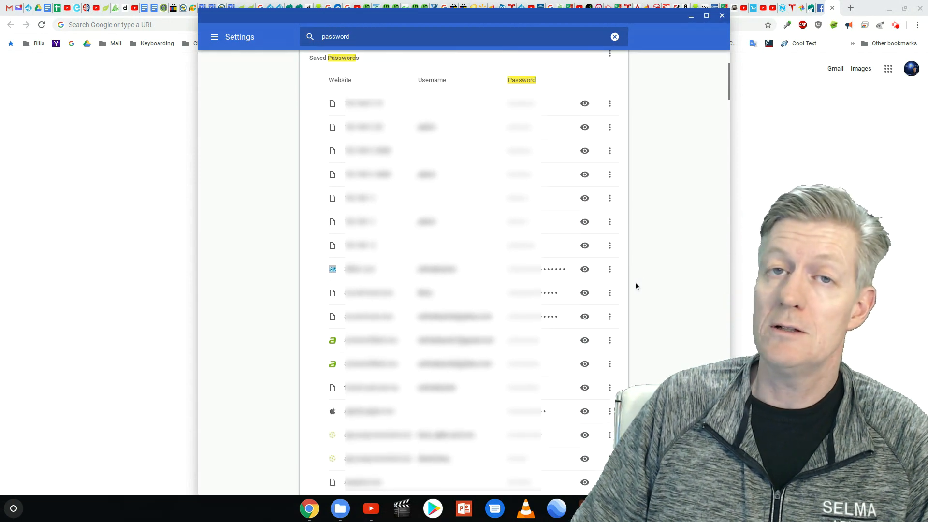
pyautogui.moveTo(585, 174)
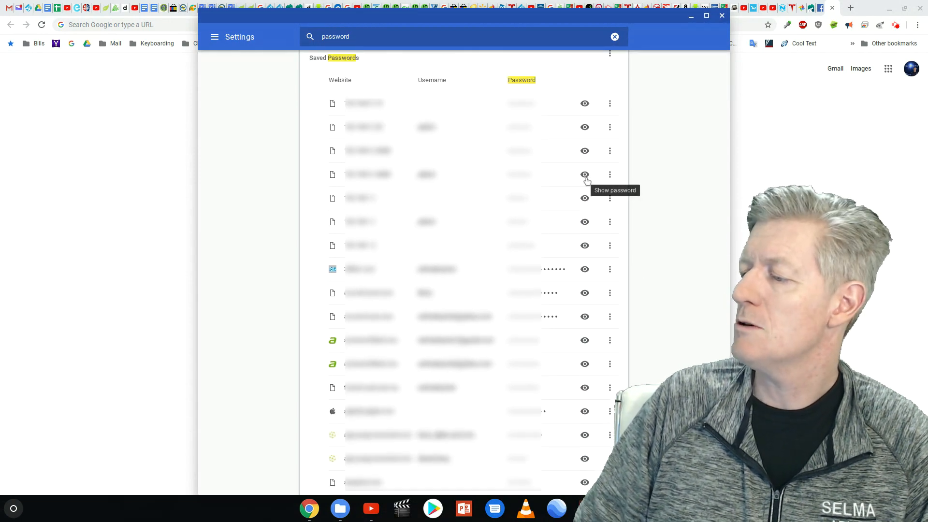
pyautogui.click(584, 174)
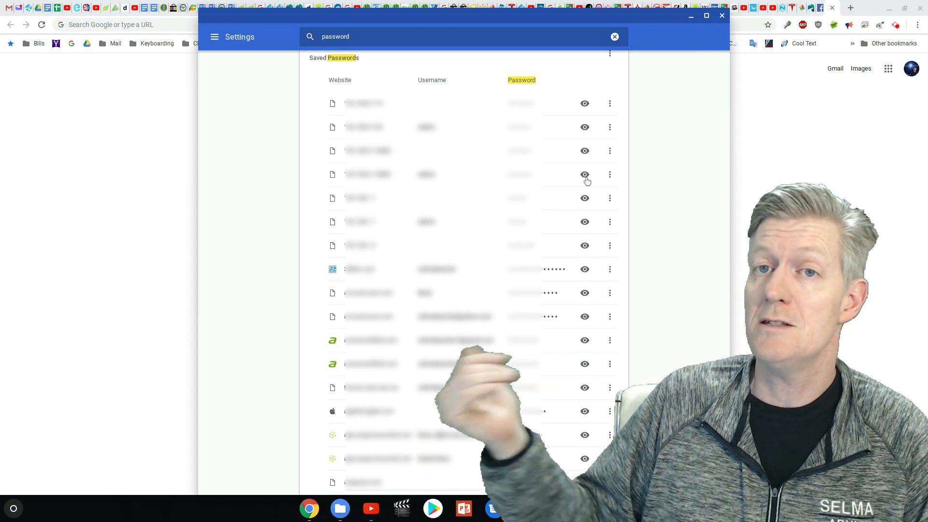
pyautogui.moveTo(610, 175)
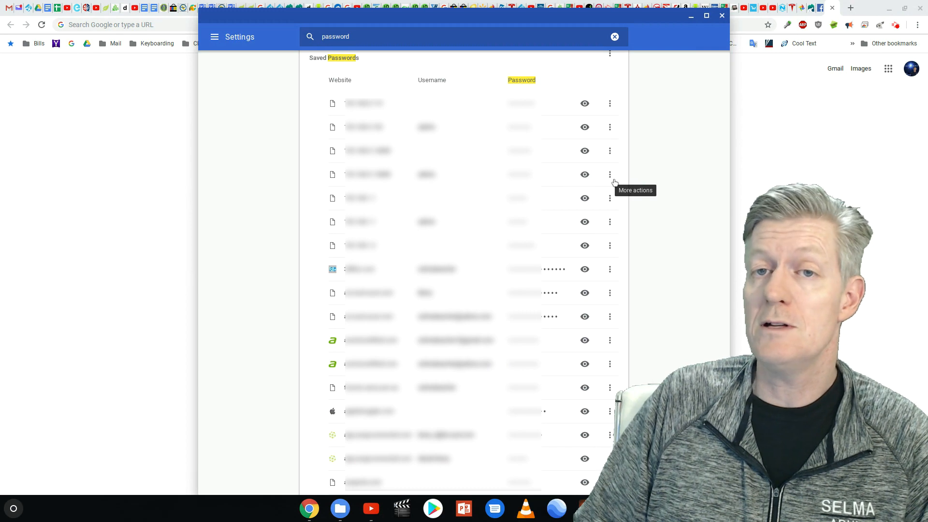
# Open the More actions menu (Details, Remove) on the fourth saved password row
pyautogui.click(610, 174)
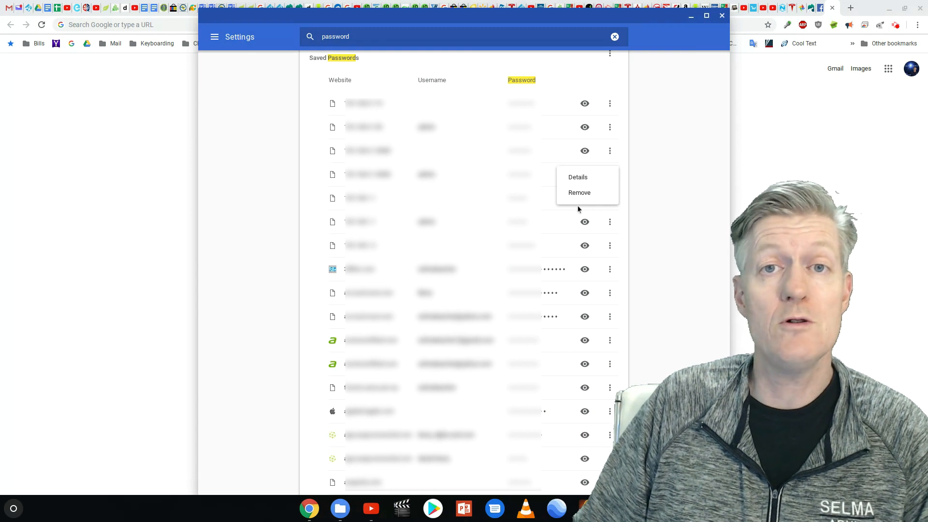
pyautogui.moveTo(583, 195)
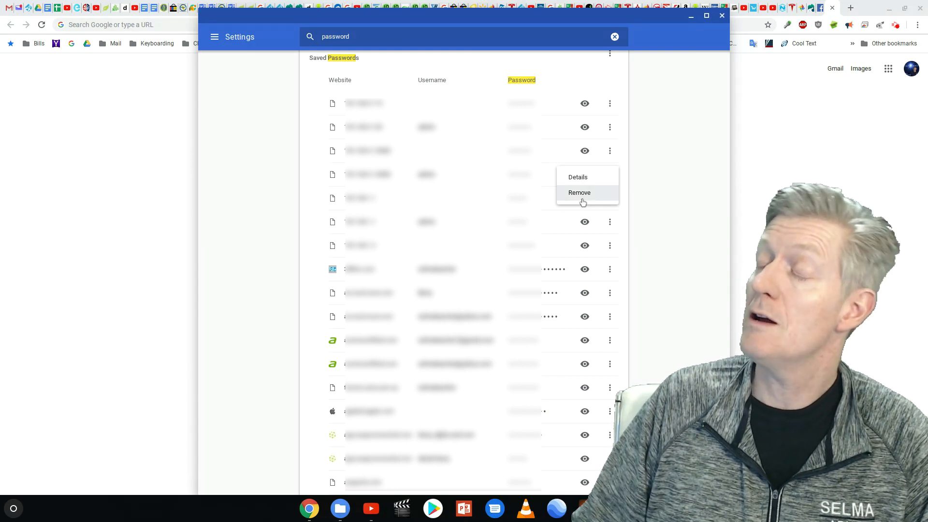